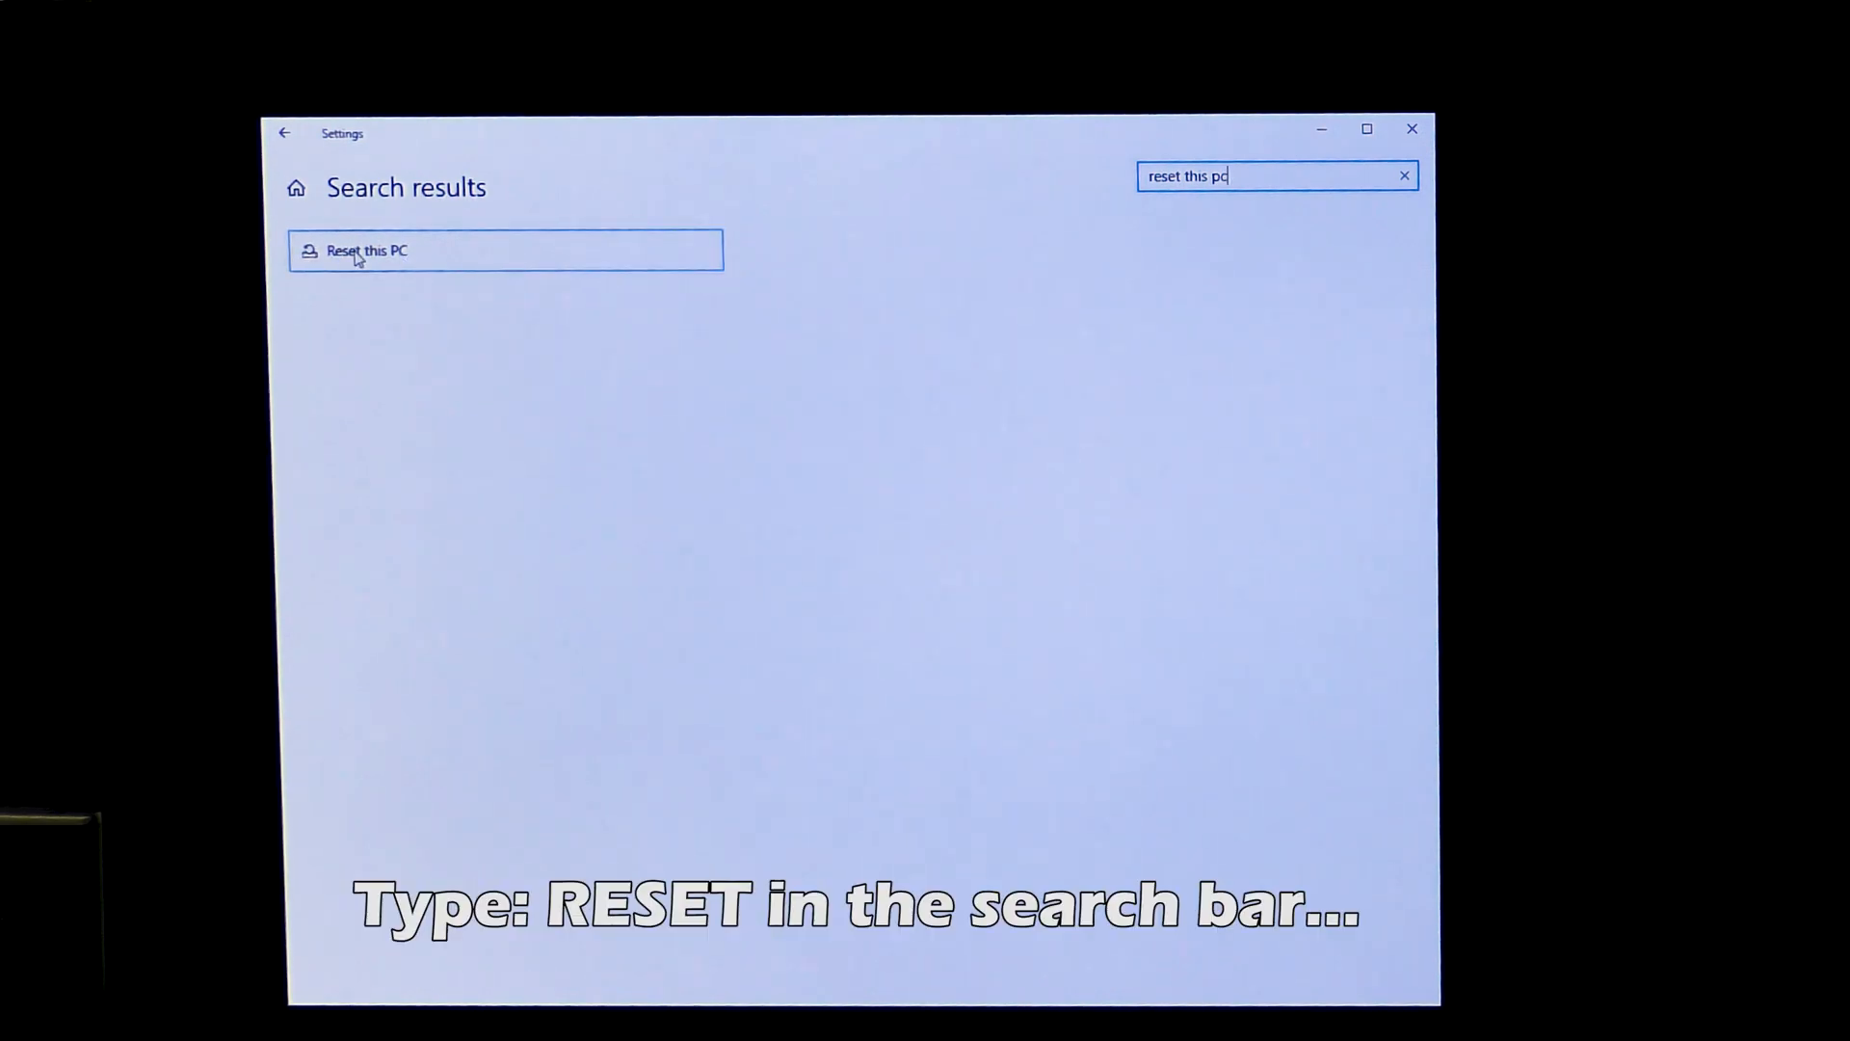
Step: Go to the Recovery page via the 'Reset this PC' search result
left_click(368, 250)
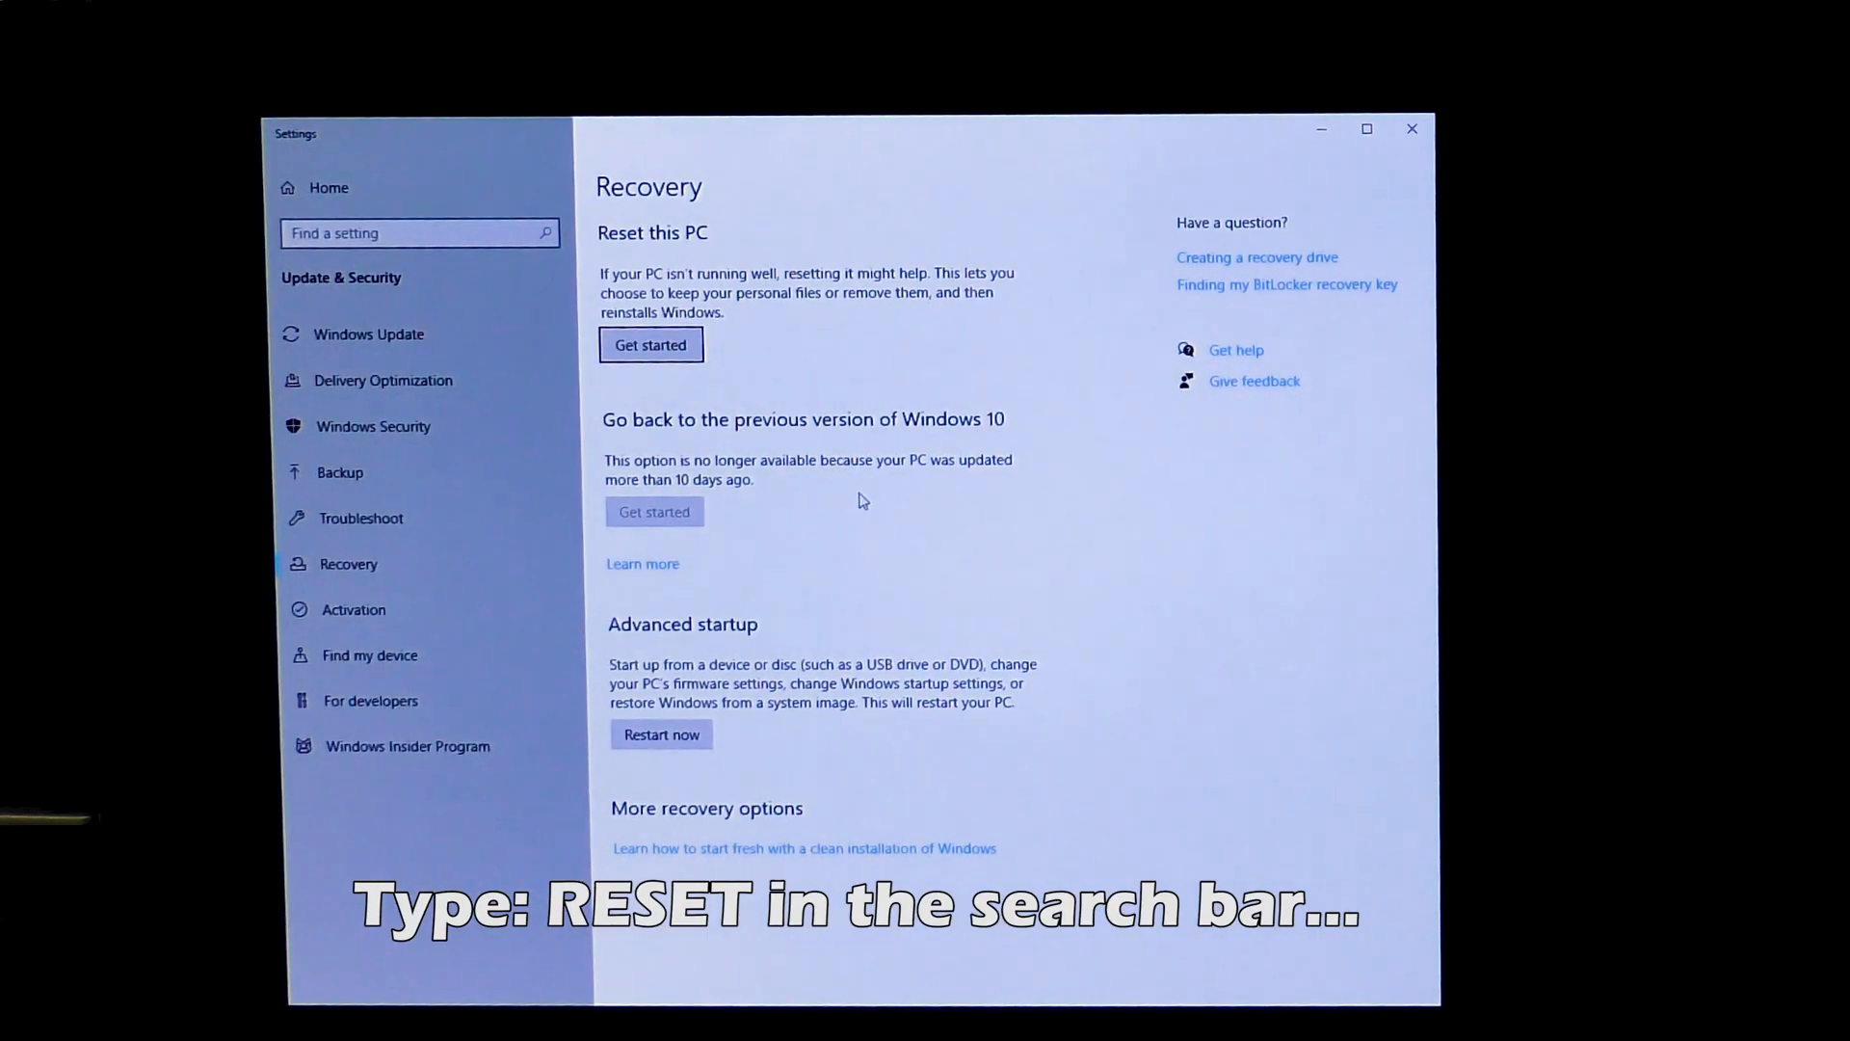
mouse_move(914, 144)
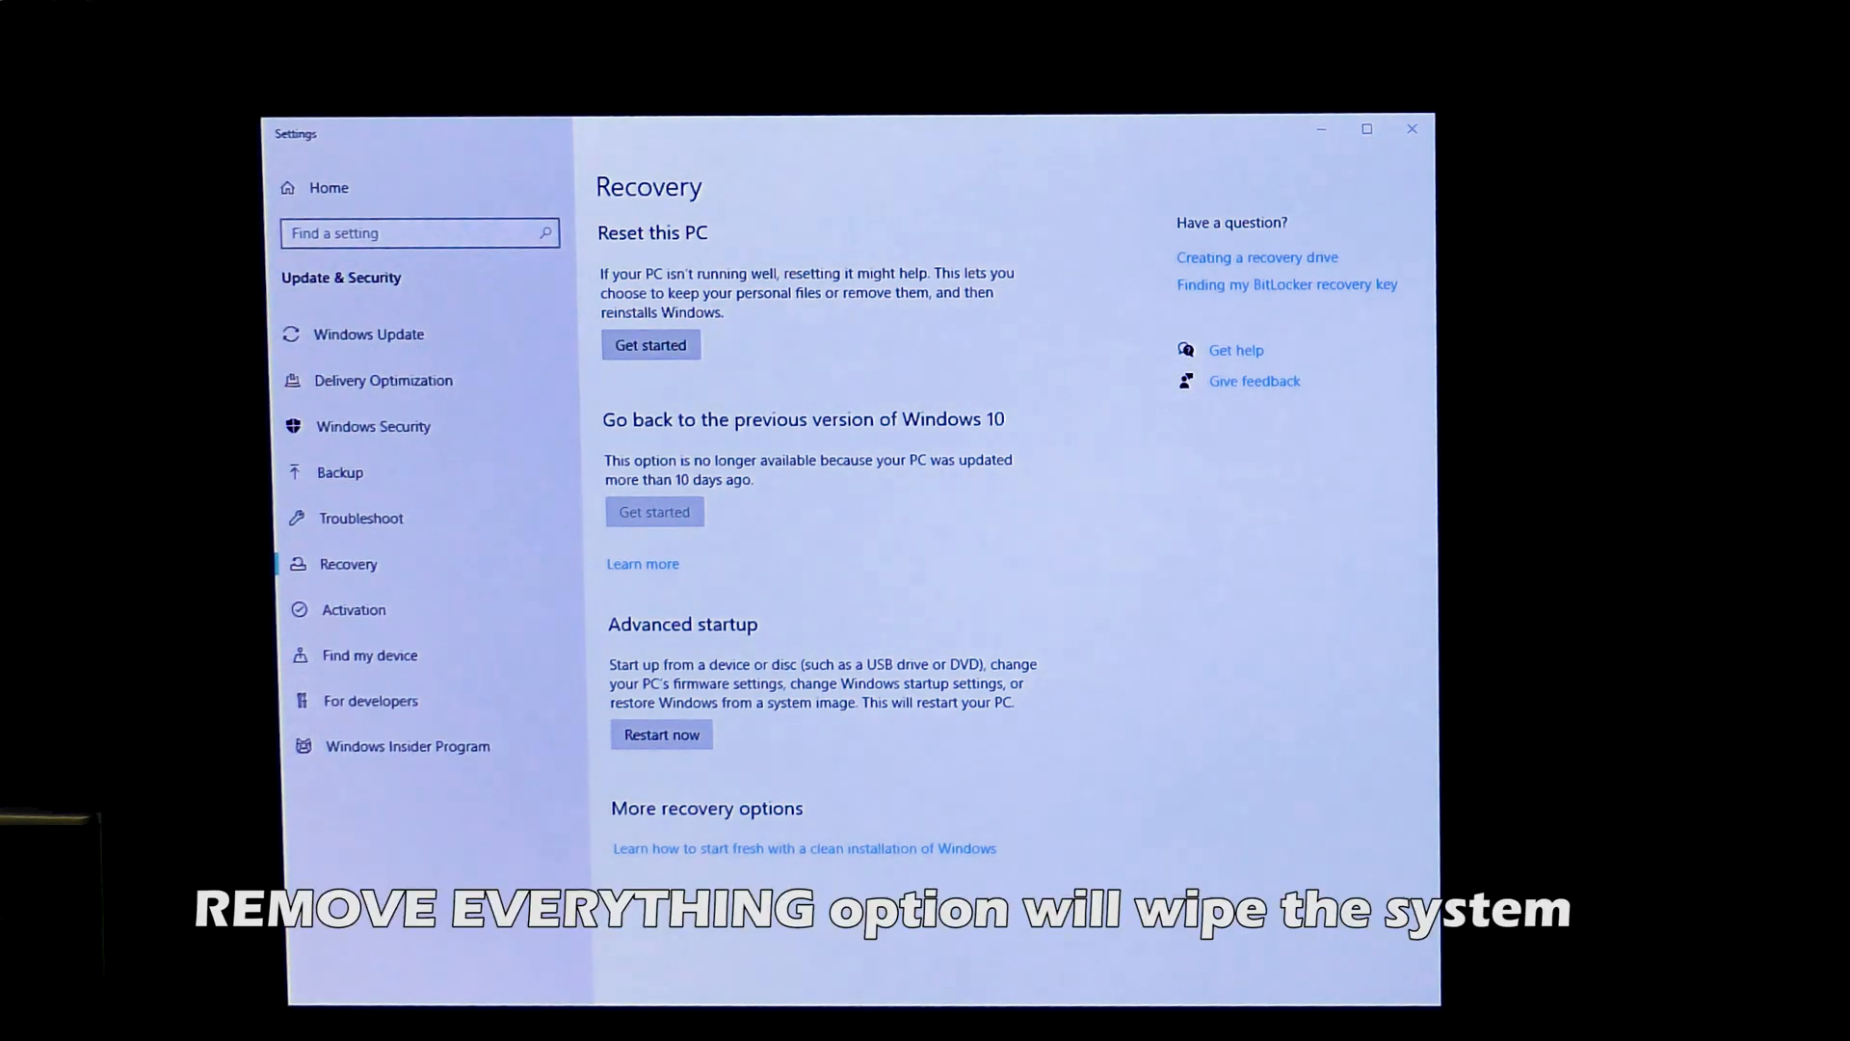
Step: Start the Reset this PC wizard with Get started
left_click(650, 343)
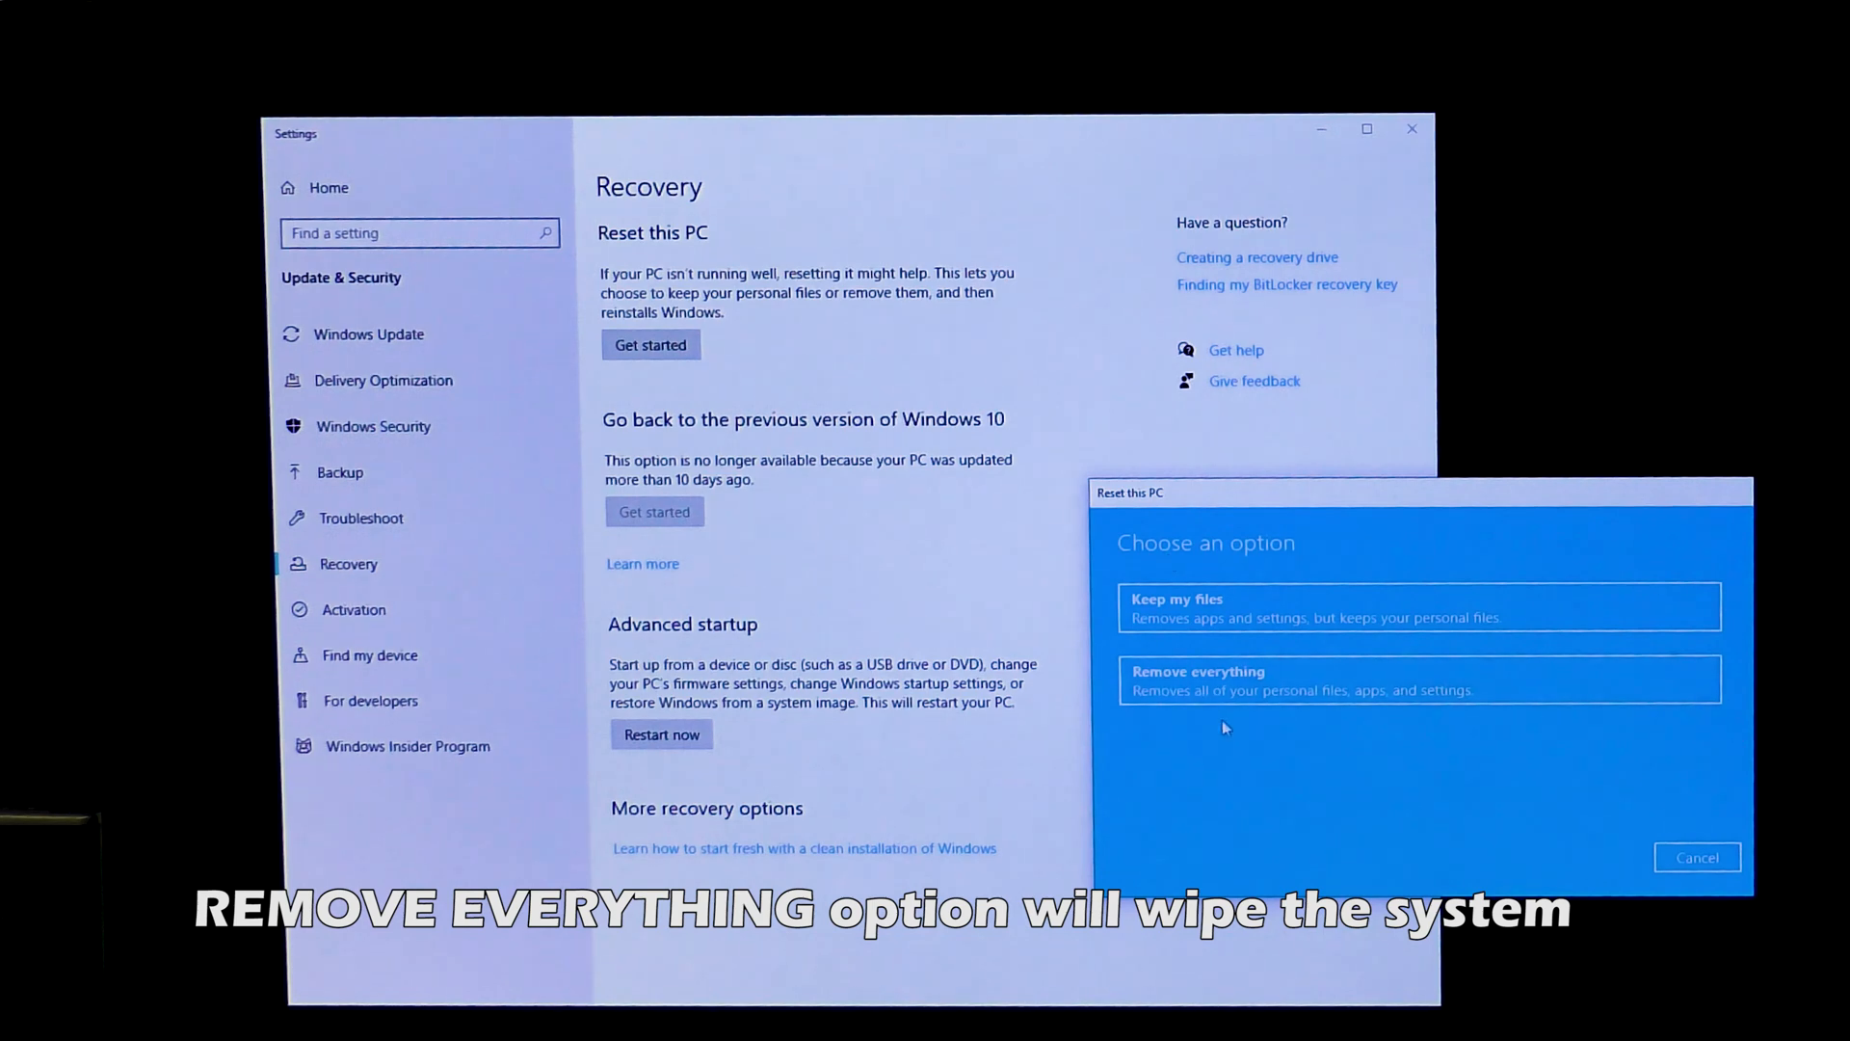
mouse_move(1280, 688)
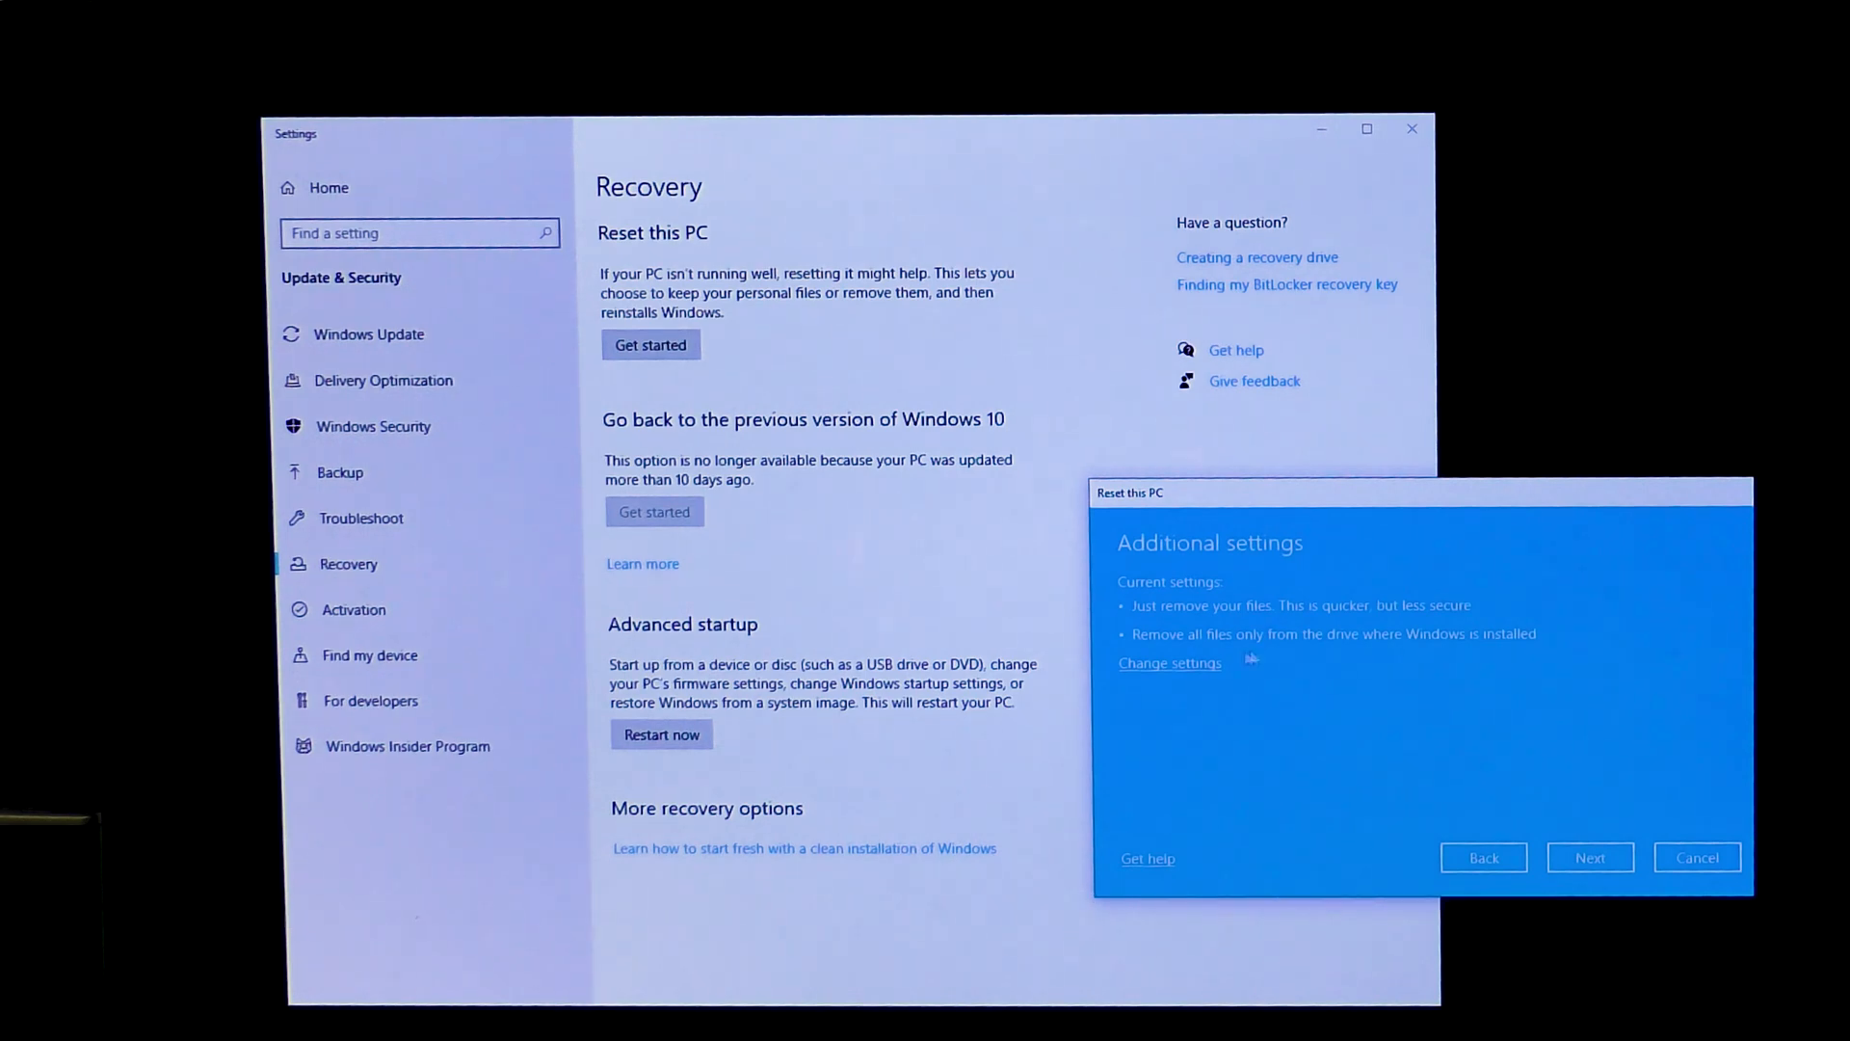
mouse_move(1392, 706)
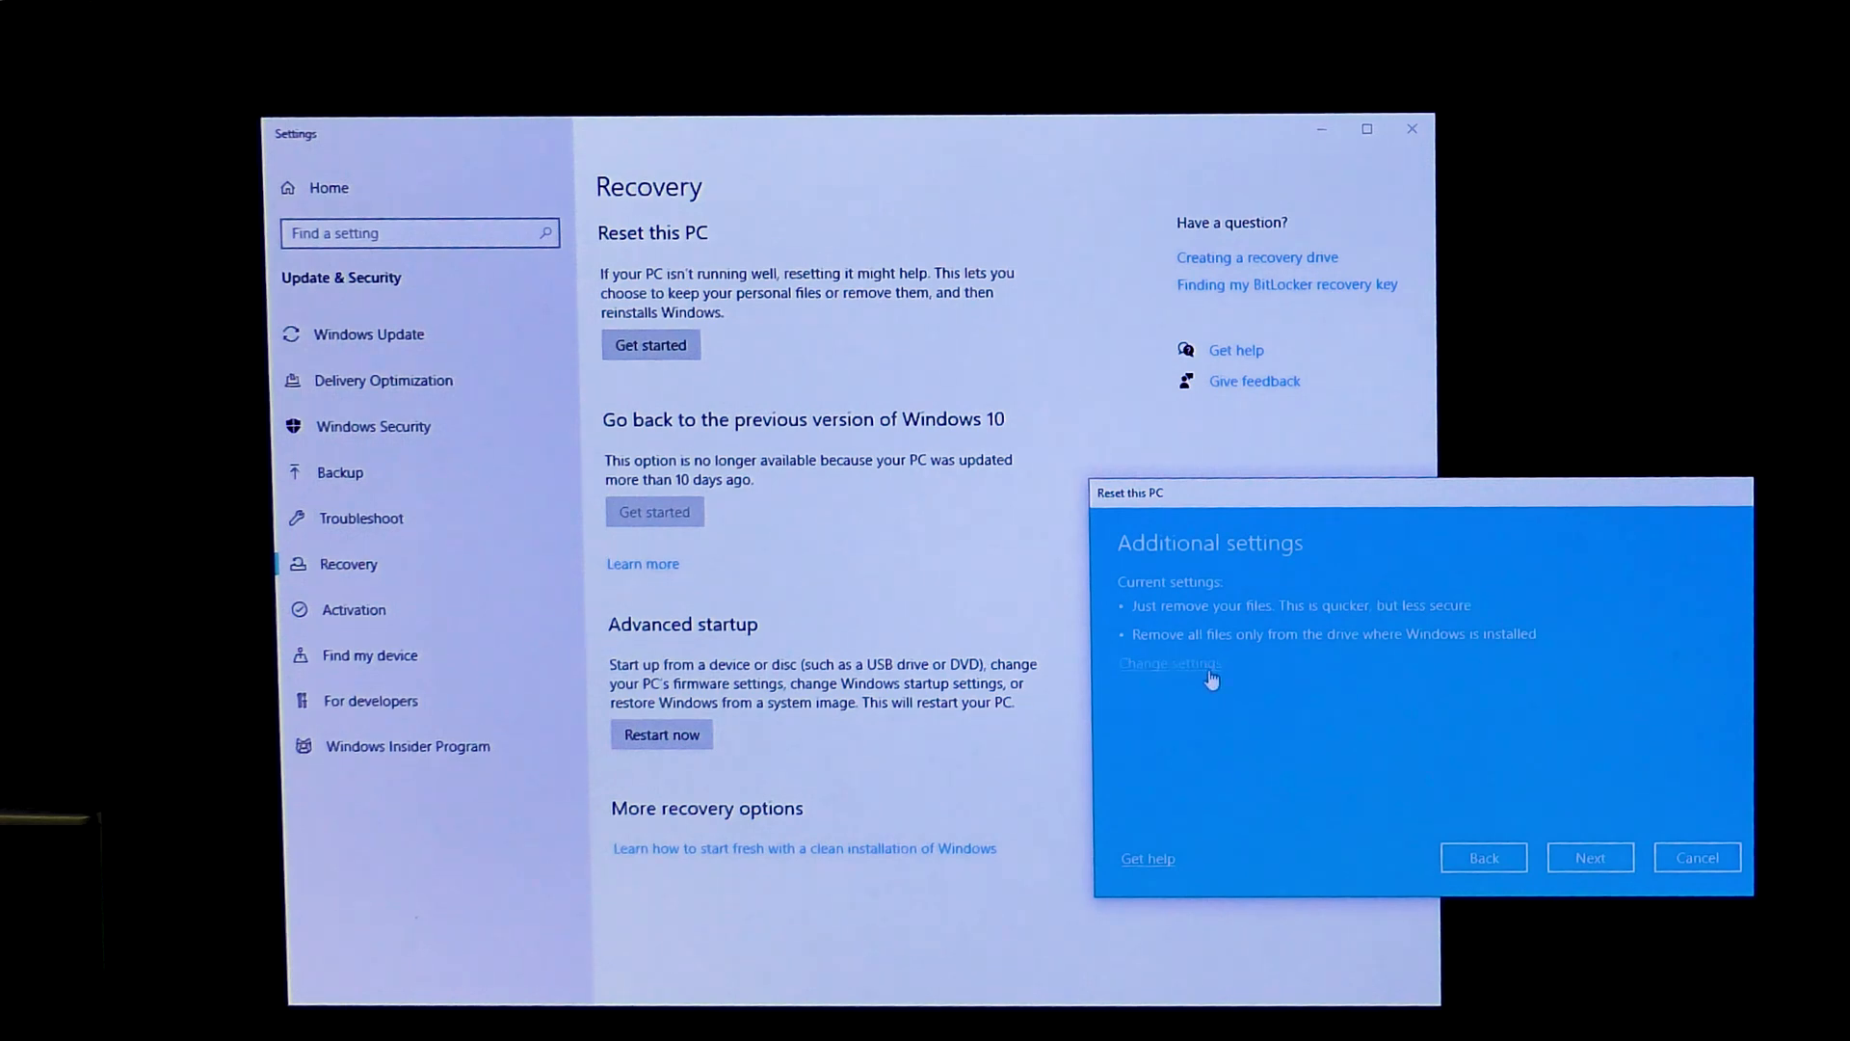
Step: Change the reset settings so Data erasure and Data drives are both On
left_click(1166, 661)
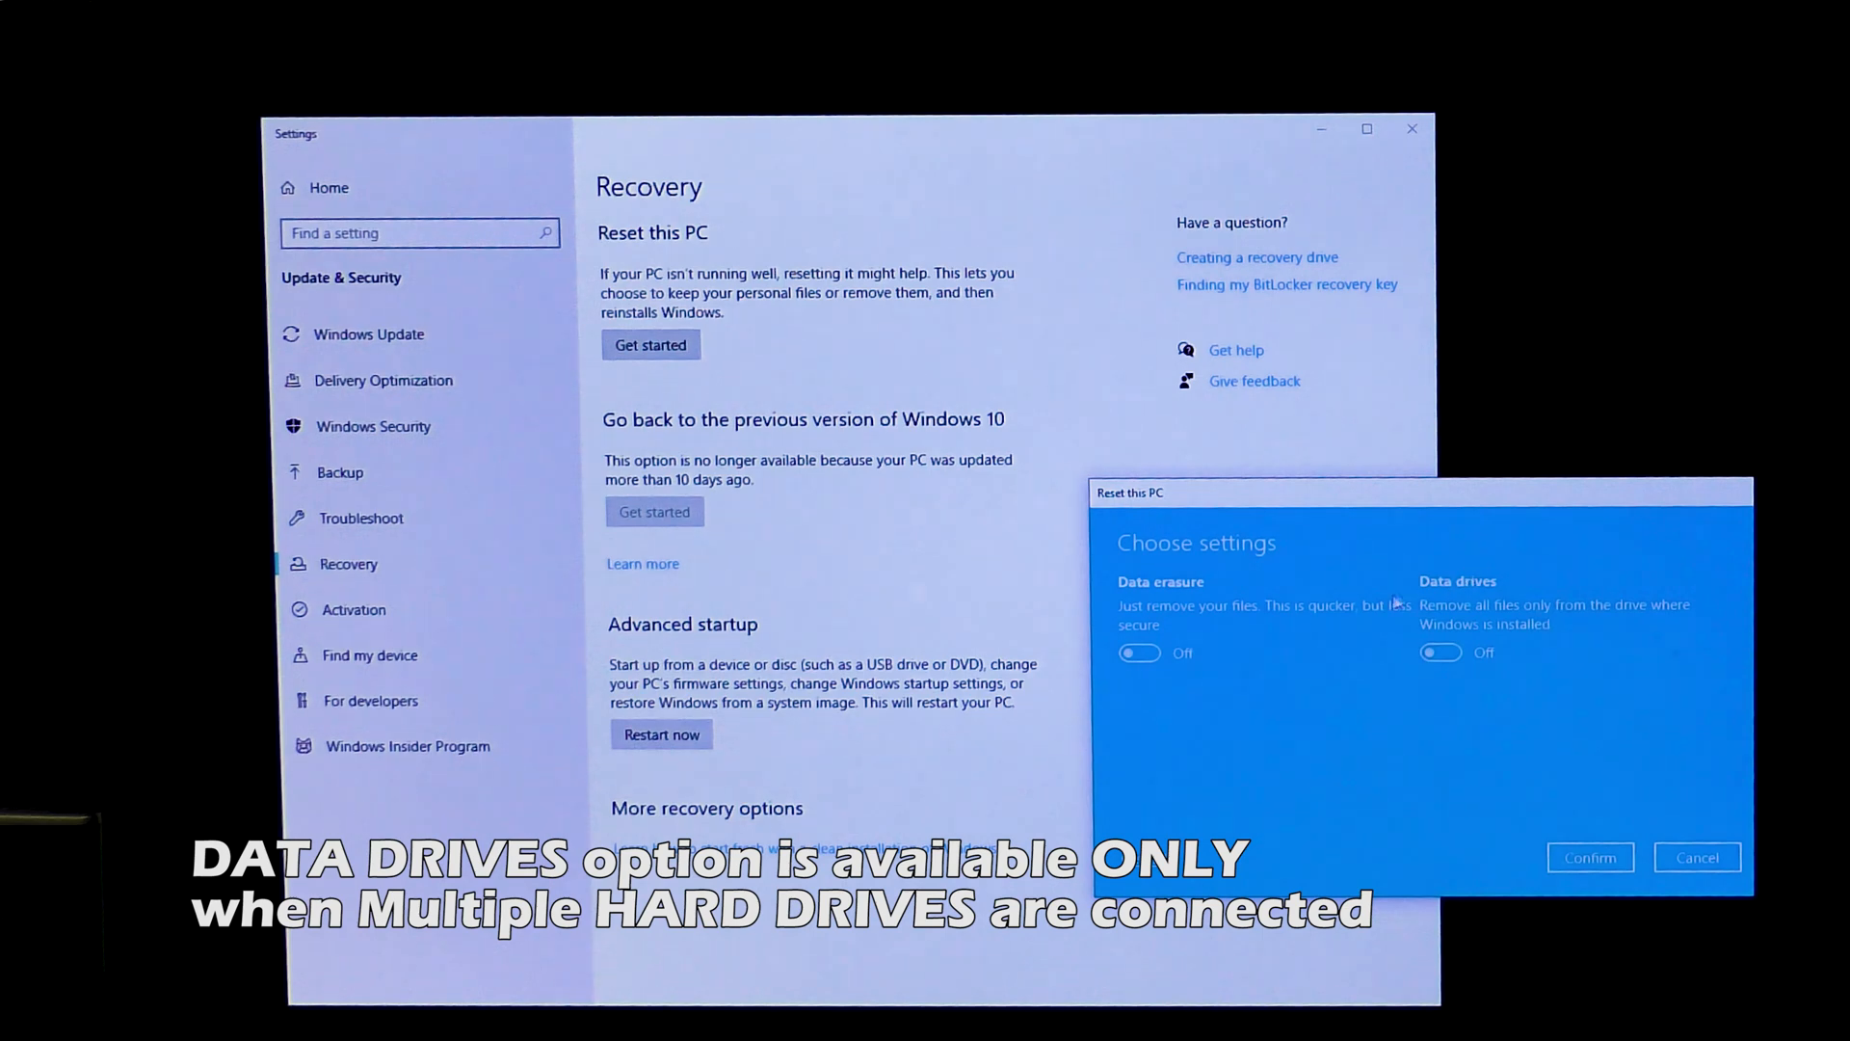
mouse_move(1540, 706)
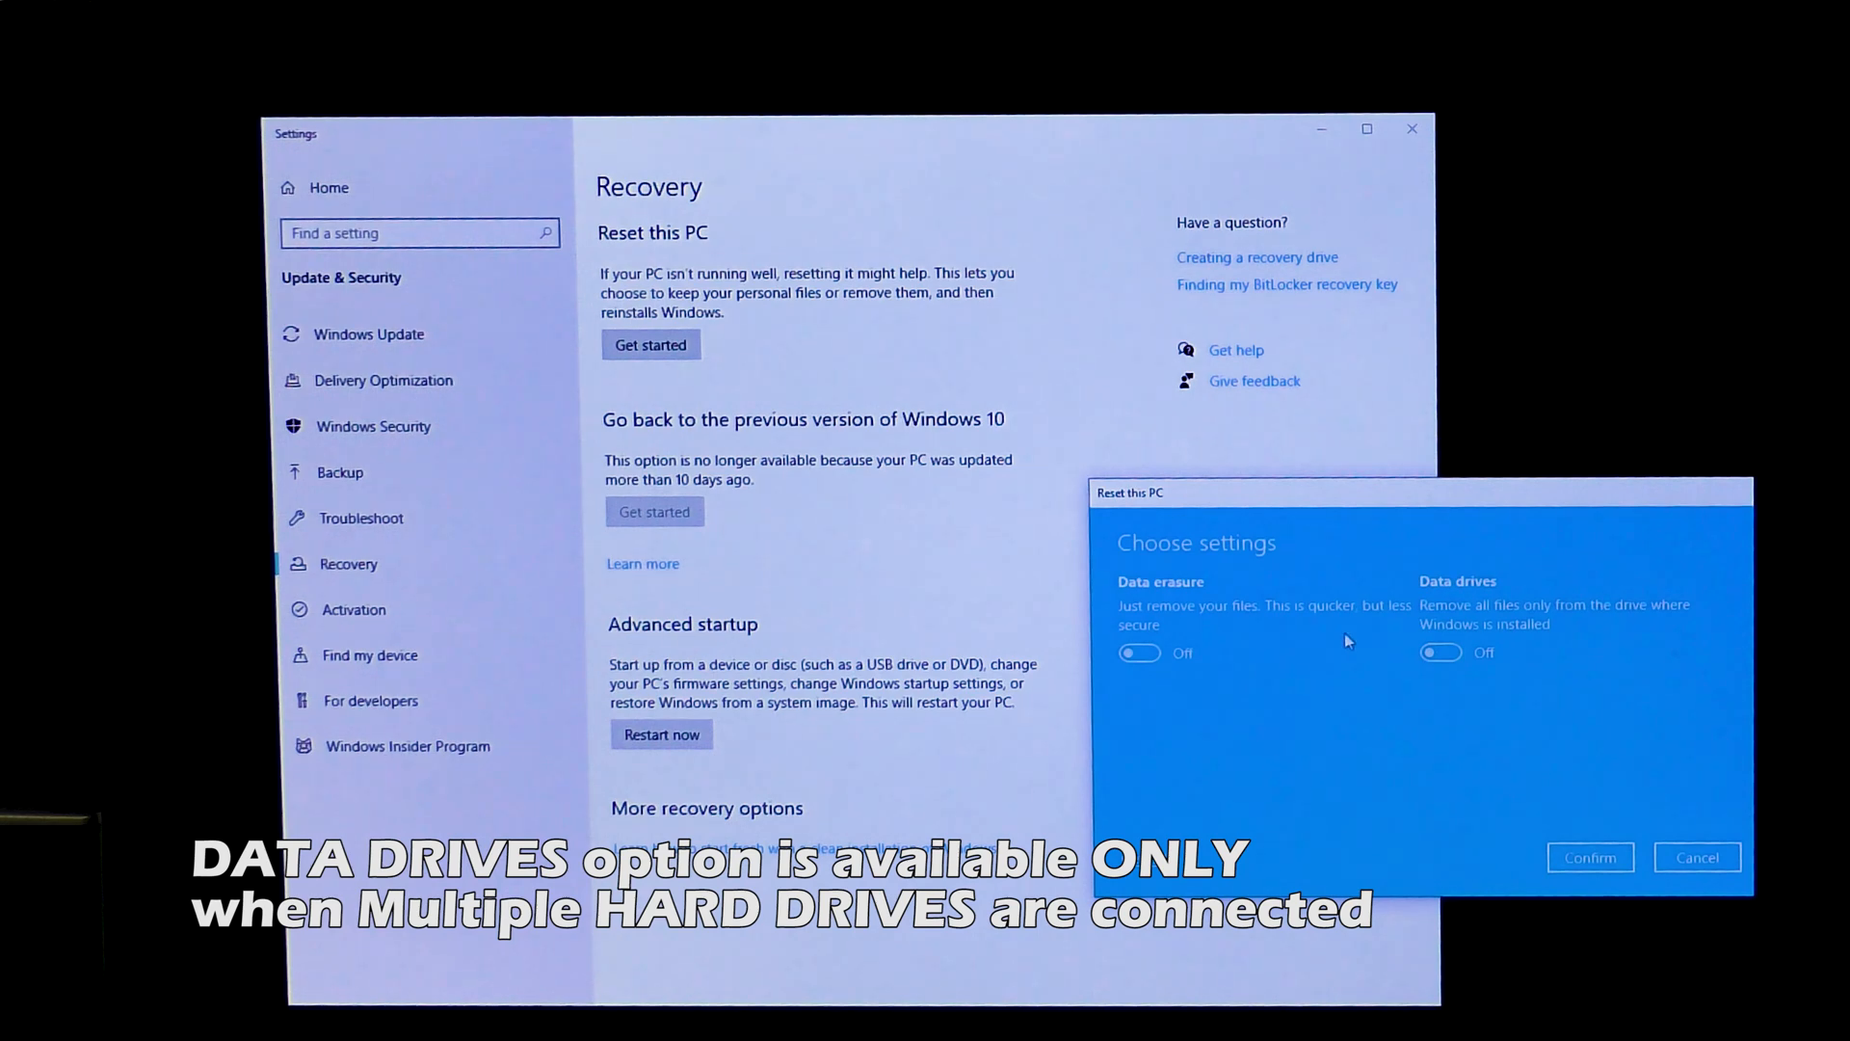
left_click(1440, 653)
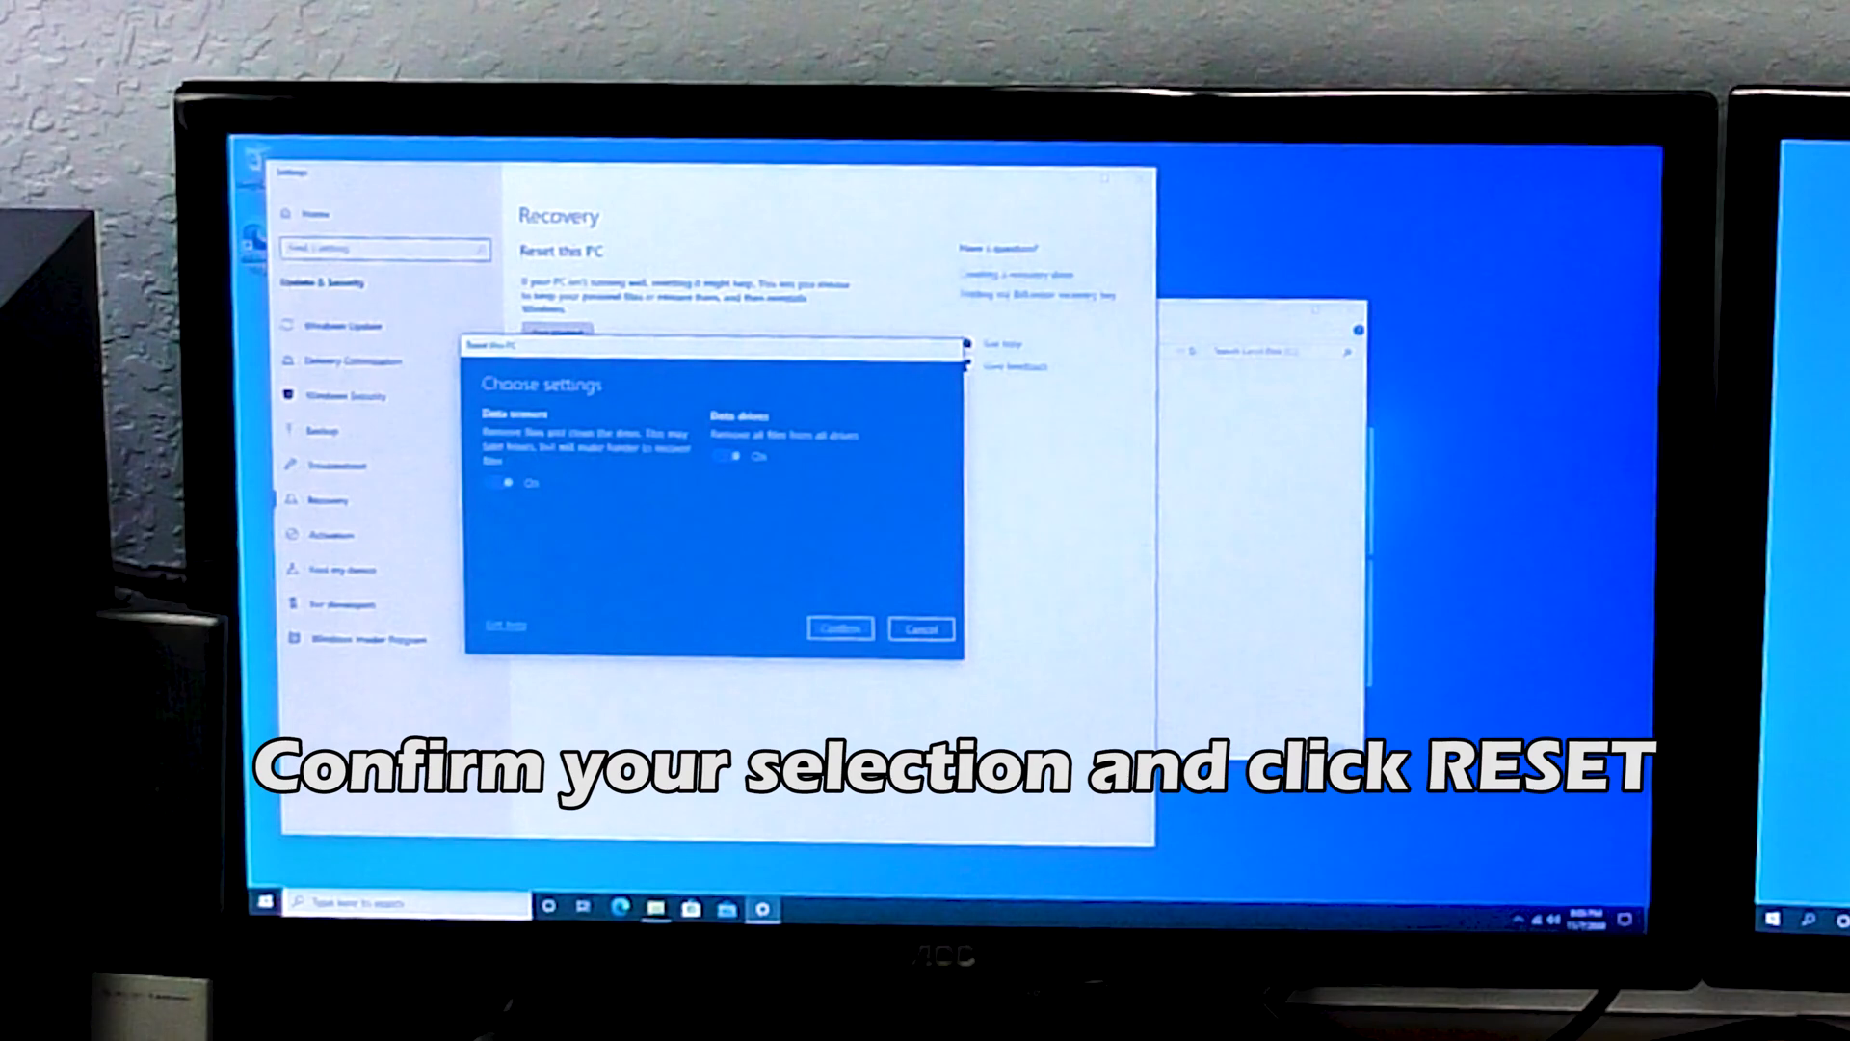
Step: Confirm the full-wipe settings, proceed to the summary, and launch the reset
left_click(838, 628)
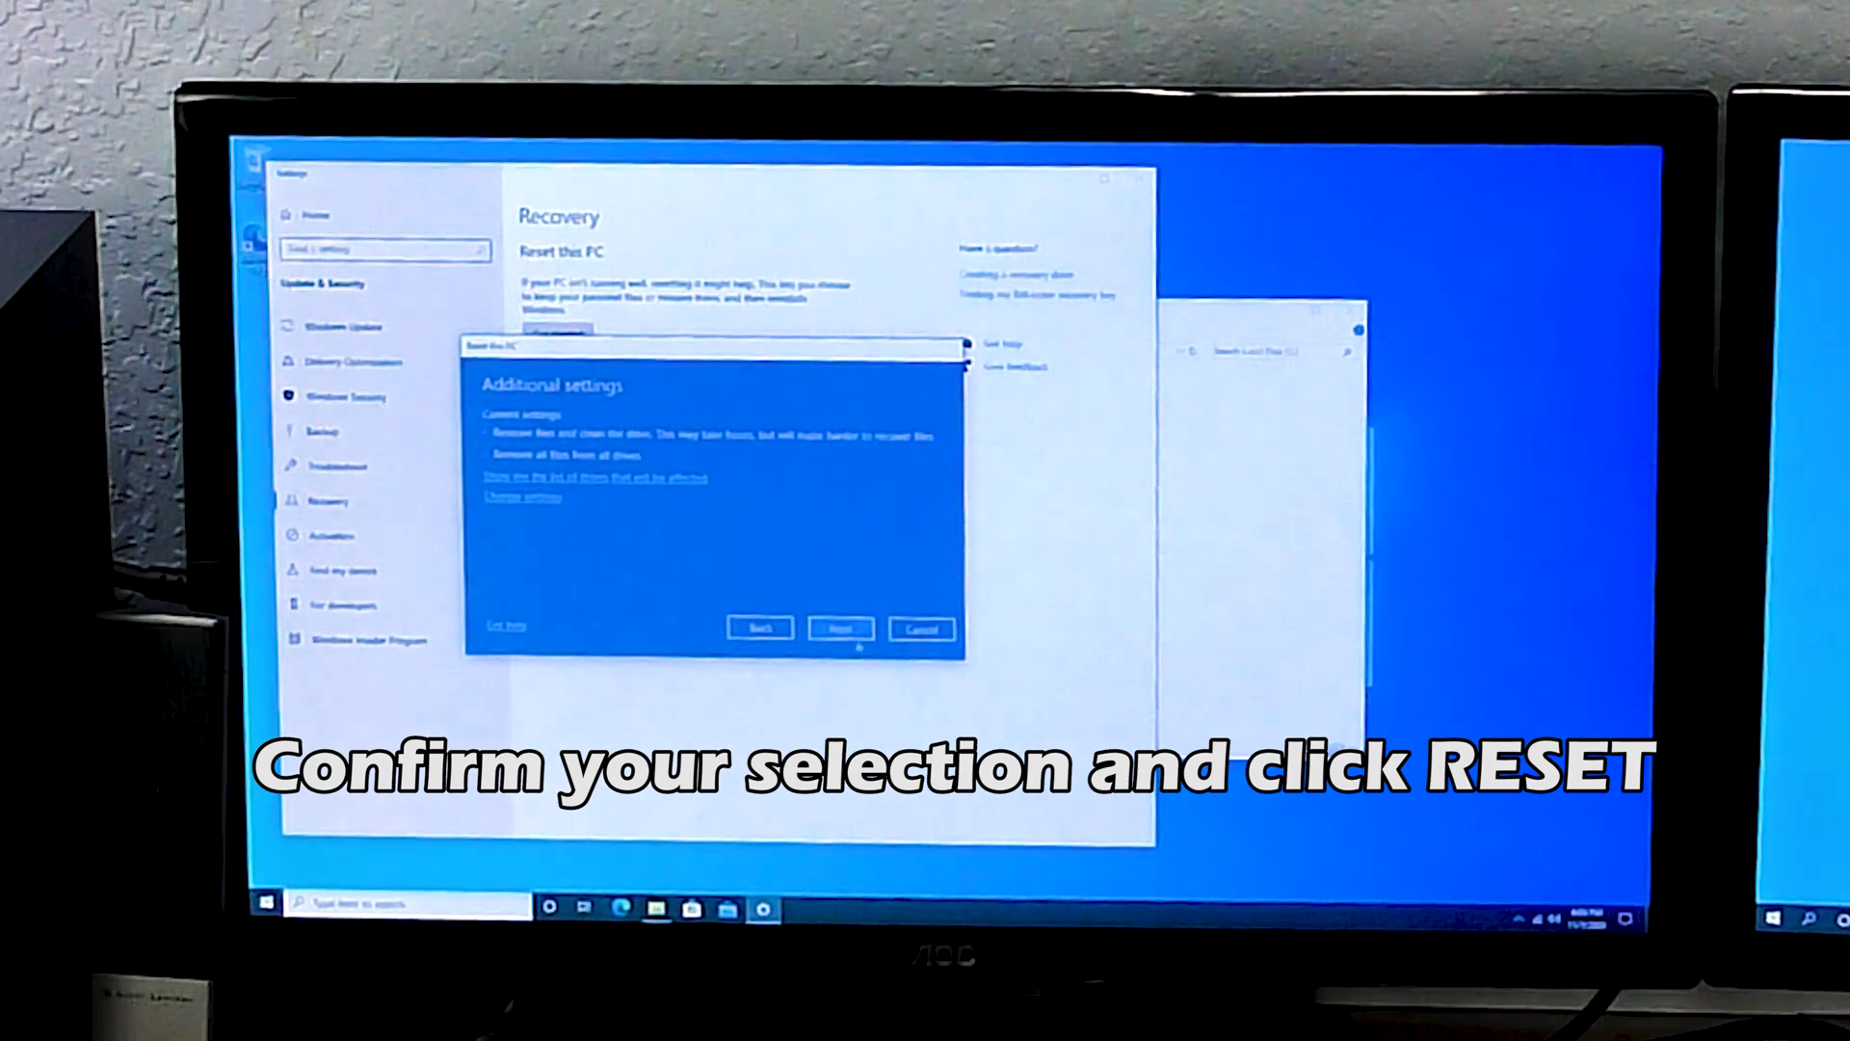
left_click(840, 628)
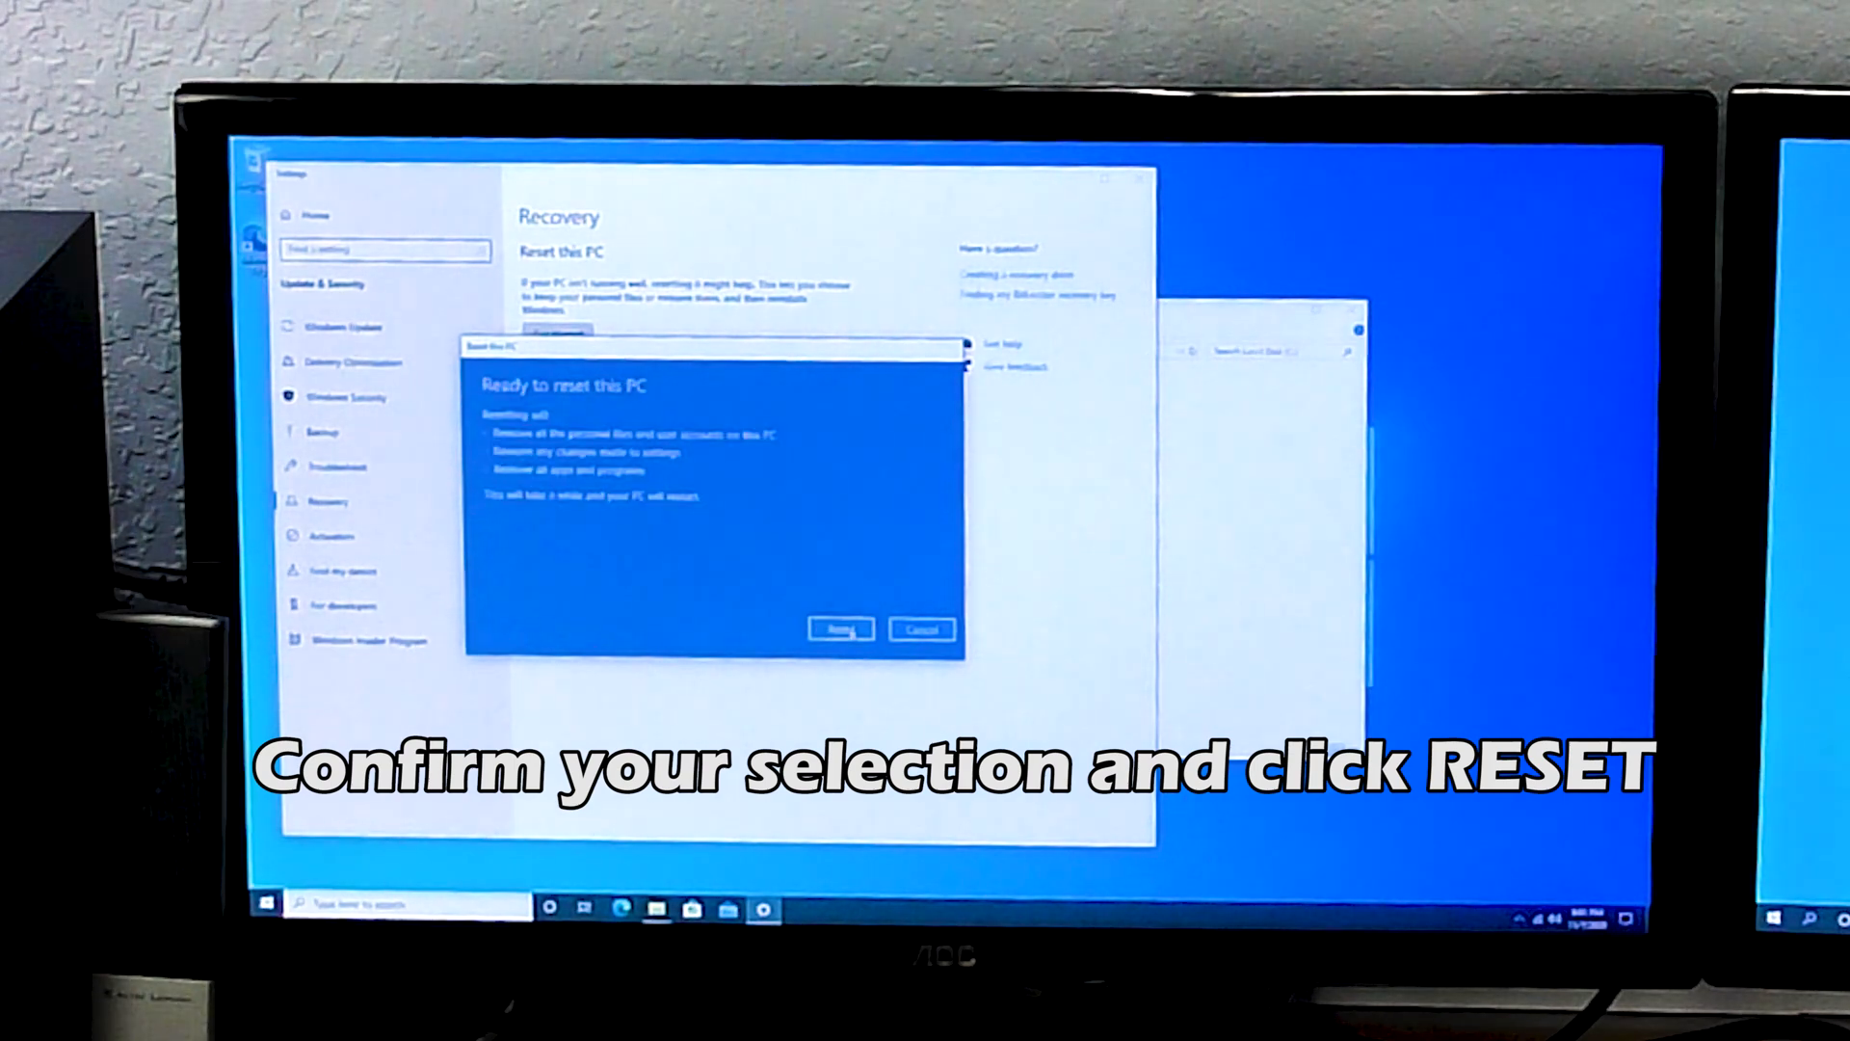
left_click(838, 628)
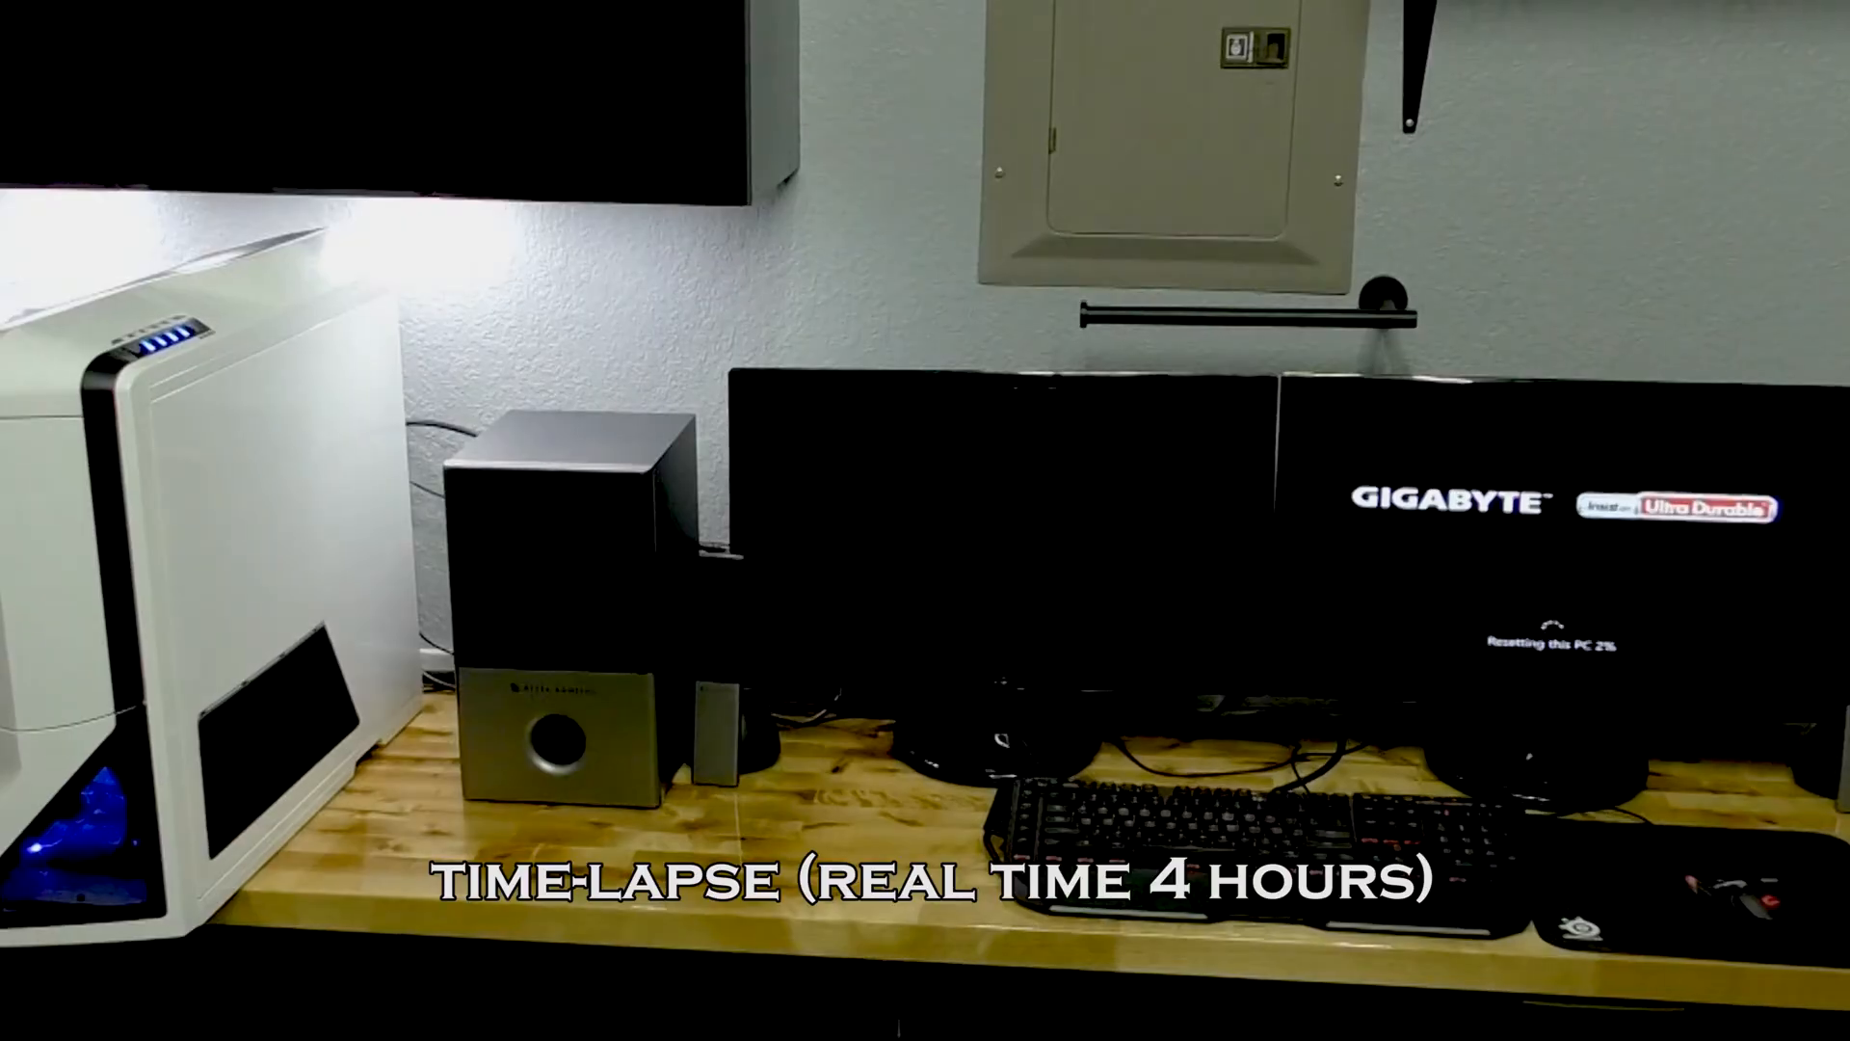